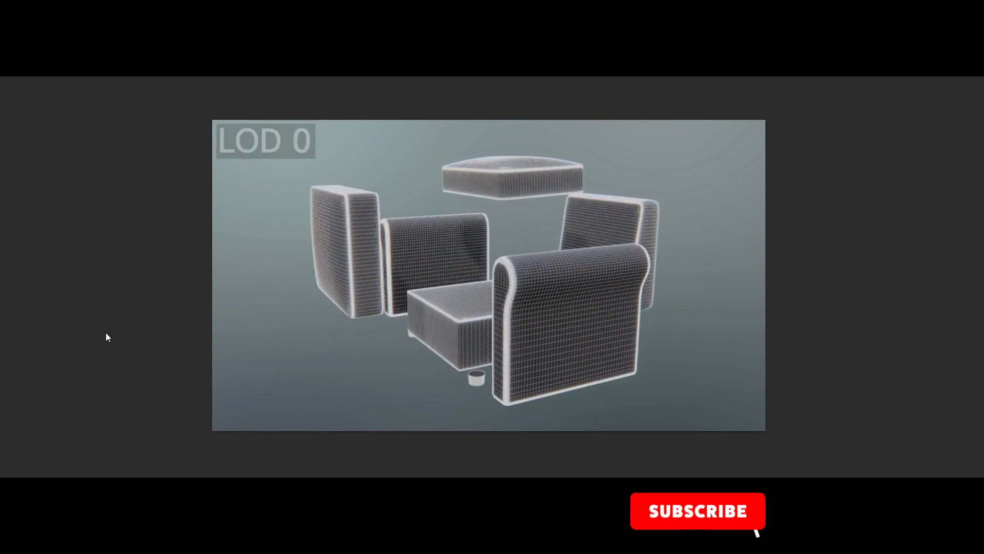
Step: Land on the 3dfy.ai home page showing the 'Everything 3D, Now.' hero
{"action": "left_click", "coordinate": [698, 510]}
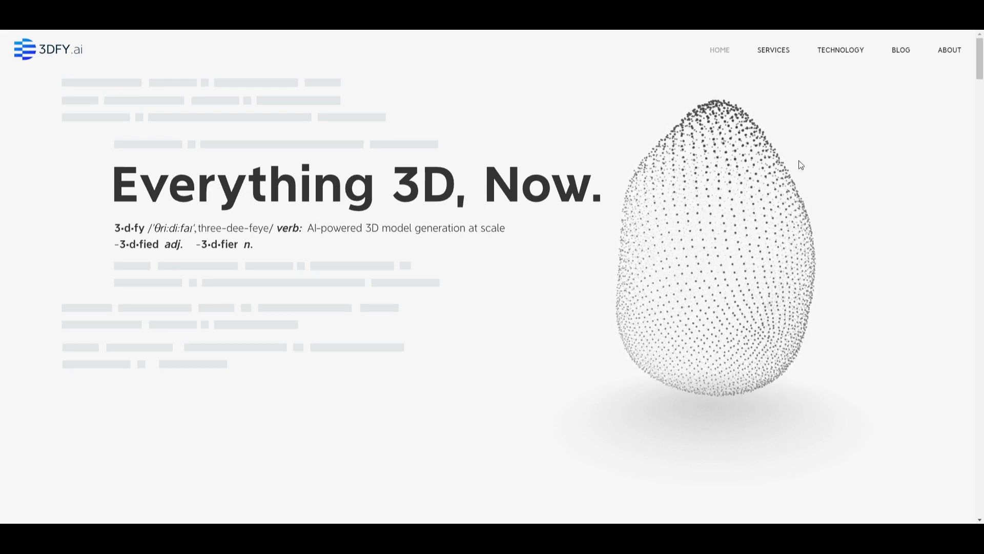
{"action": "mouse_move", "coordinate": [840, 49]}
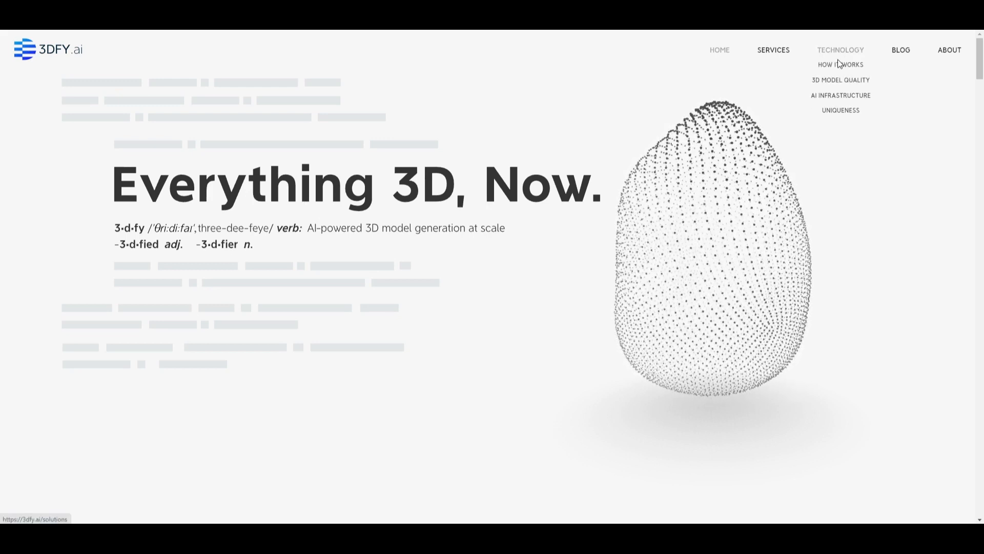
Step: Go to How It Works and read down past the demo video to the three-step pipeline and lamp, sofa, dresser, ottoman examples
{"action": "left_click", "coordinate": [840, 64]}
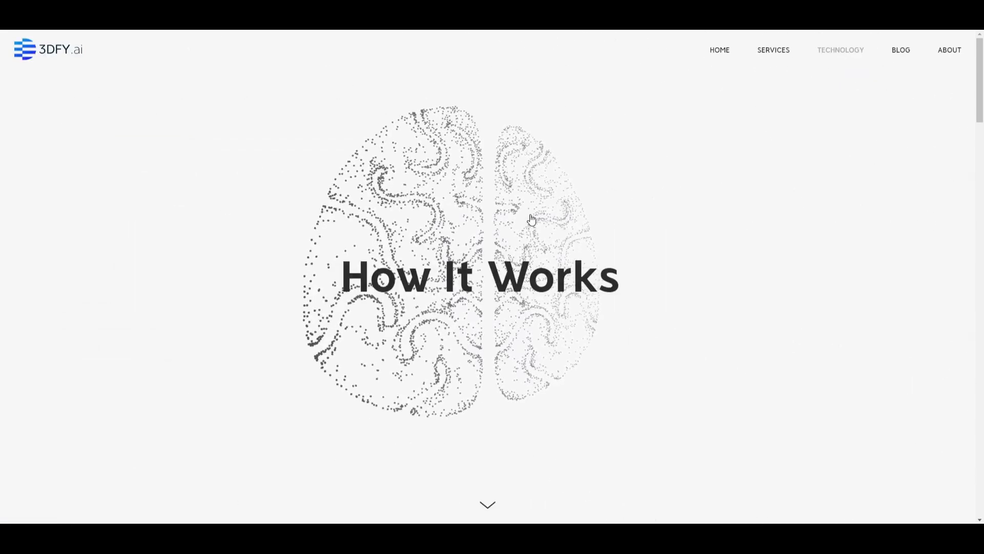
{"action": "scroll", "scroll_direction": "down", "scroll_amount": 3}
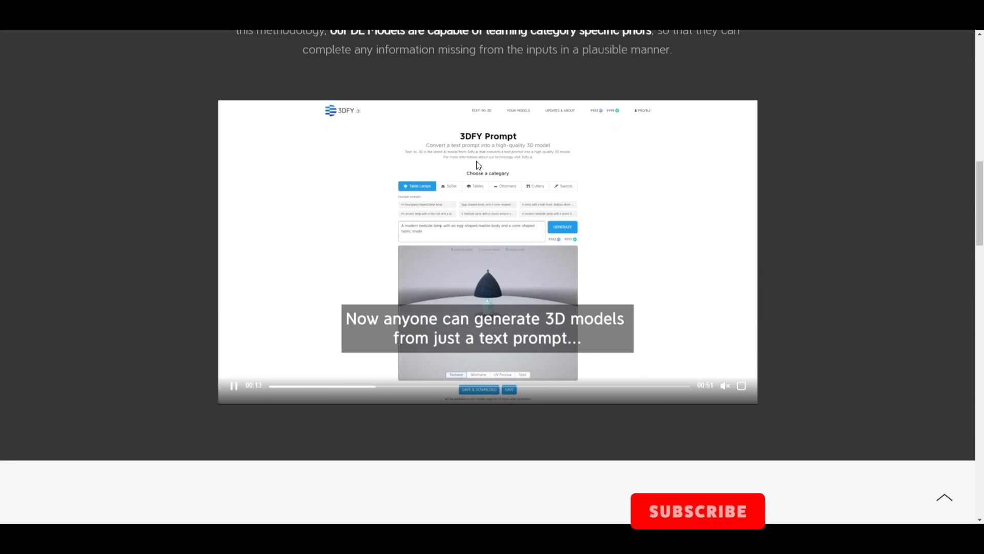
{"action": "left_click", "coordinate": [697, 510]}
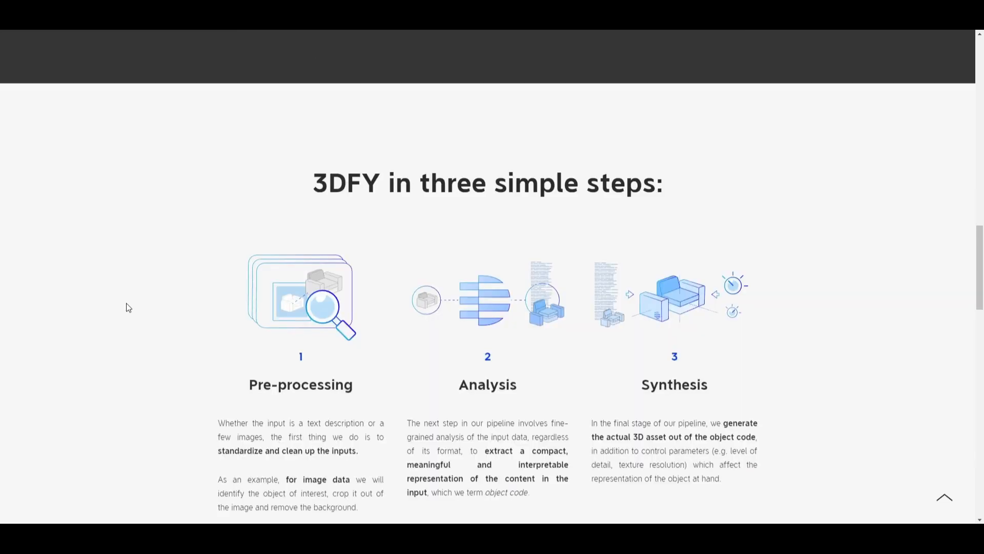
{"action": "scroll", "scroll_direction": "down", "scroll_amount": 3}
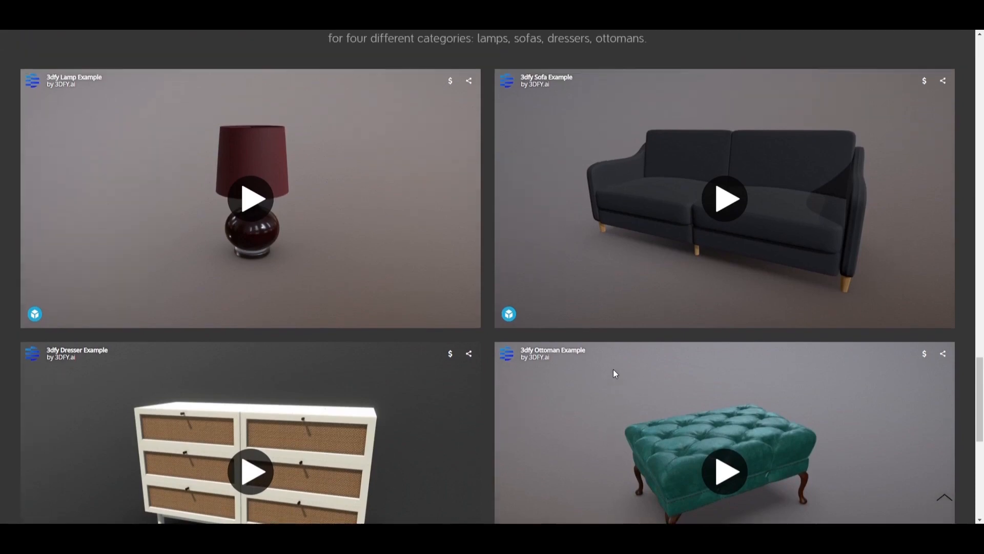
{"action": "mouse_move", "coordinate": [322, 268]}
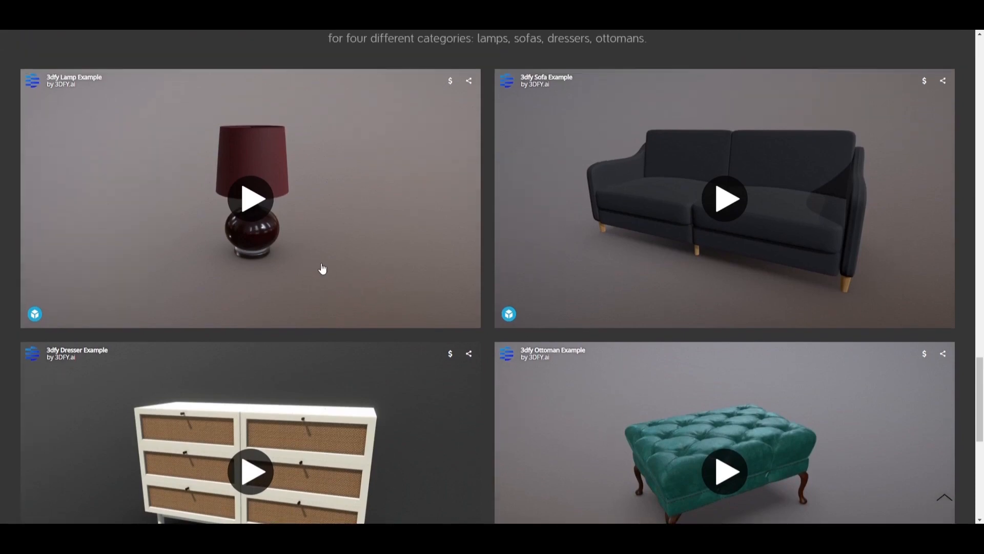
{"action": "mouse_move", "coordinate": [252, 198]}
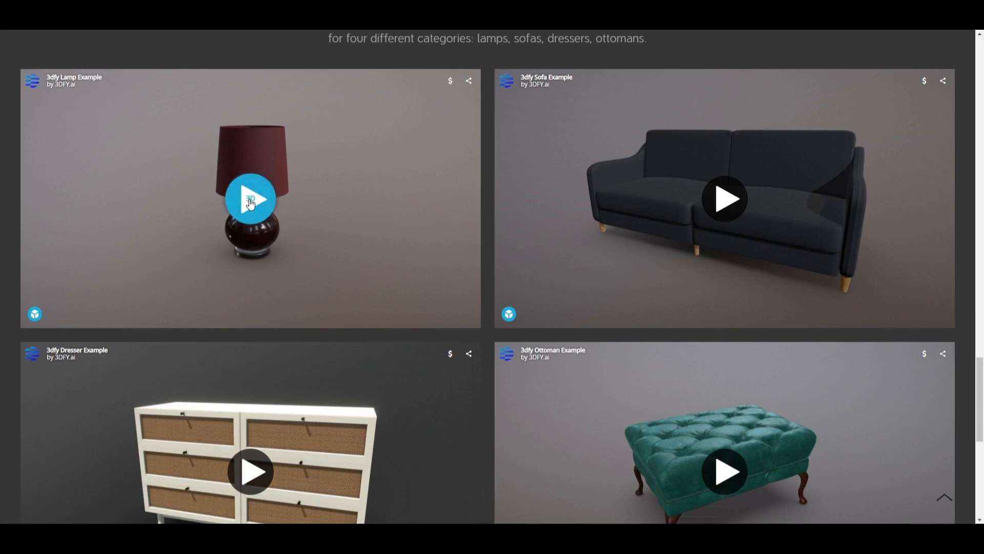
Step: Load the lamp example as an interactive 3D view and turn it to another angle
{"action": "left_click", "coordinate": [250, 198]}
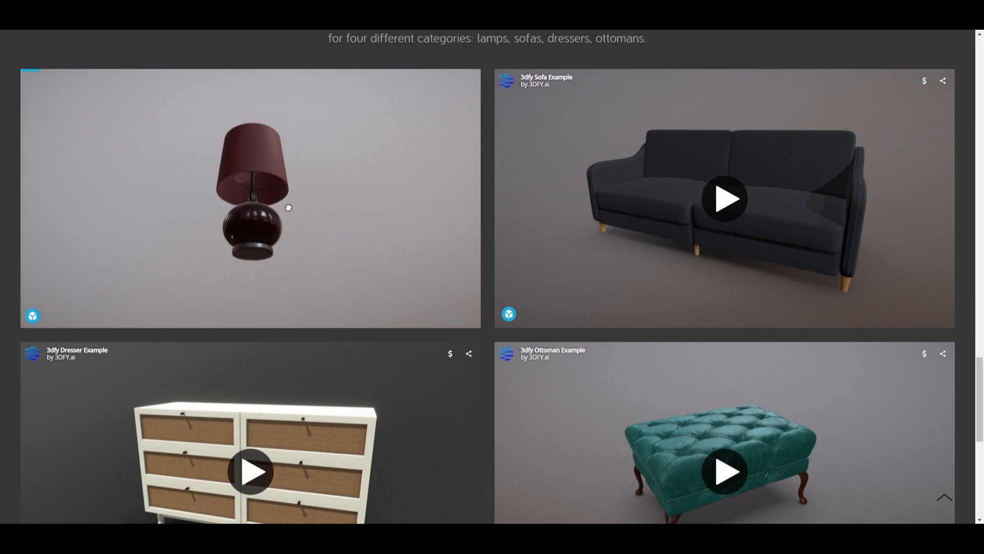
{"action": "left_click_drag", "start_coordinate": [287, 207], "coordinate": [277, 255]}
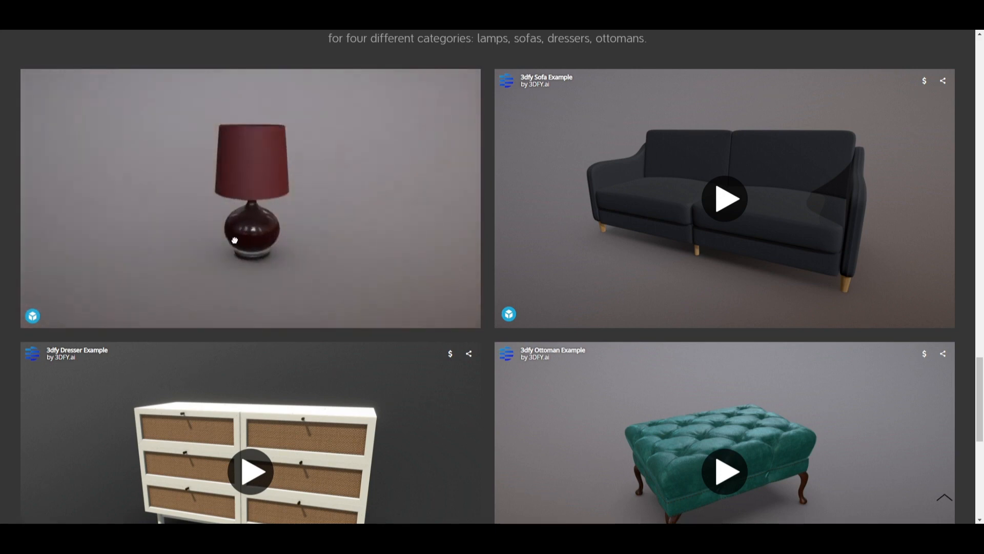
Step: Load the sofa example as an interactive 3D view and rotate it to a sideways, slightly downward view
{"action": "left_click", "coordinate": [725, 198]}
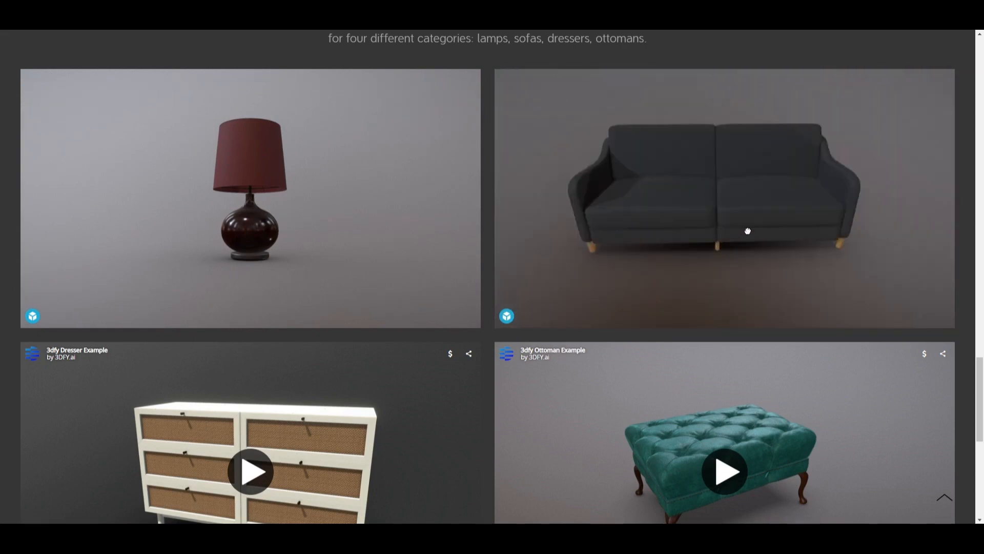
{"action": "left_click_drag", "start_coordinate": [747, 231], "coordinate": [673, 225]}
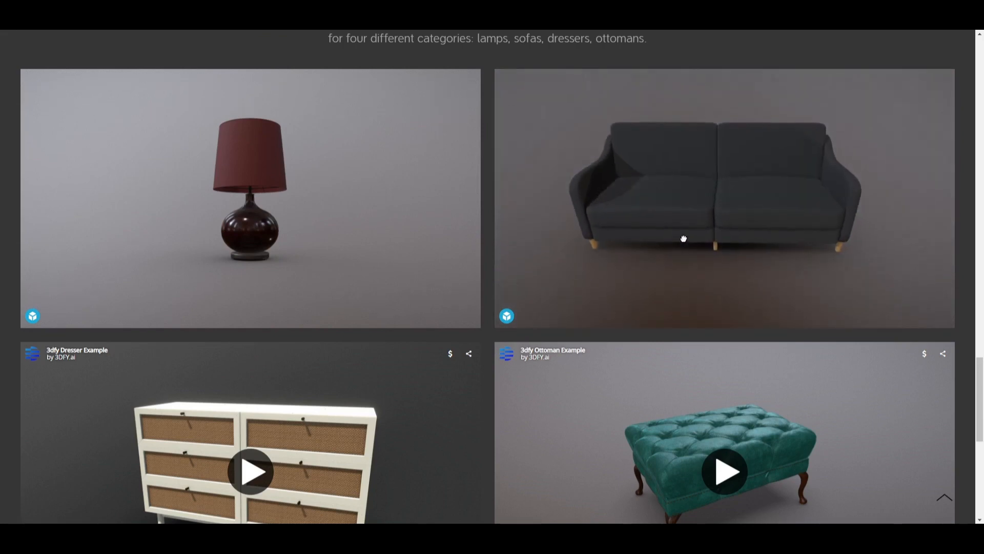
{"action": "left_click_drag", "start_coordinate": [683, 239], "coordinate": [760, 231]}
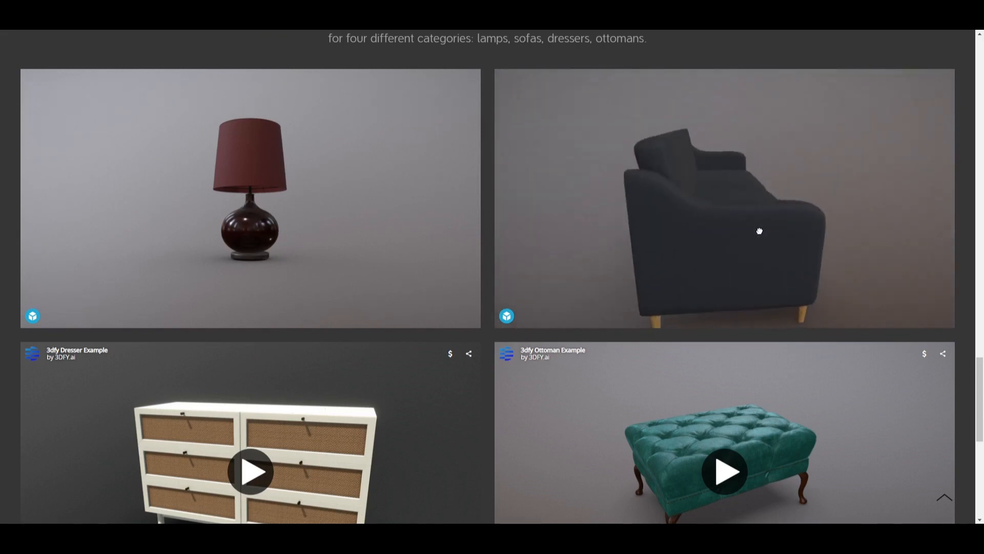
{"action": "left_click_drag", "start_coordinate": [760, 230], "coordinate": [778, 230]}
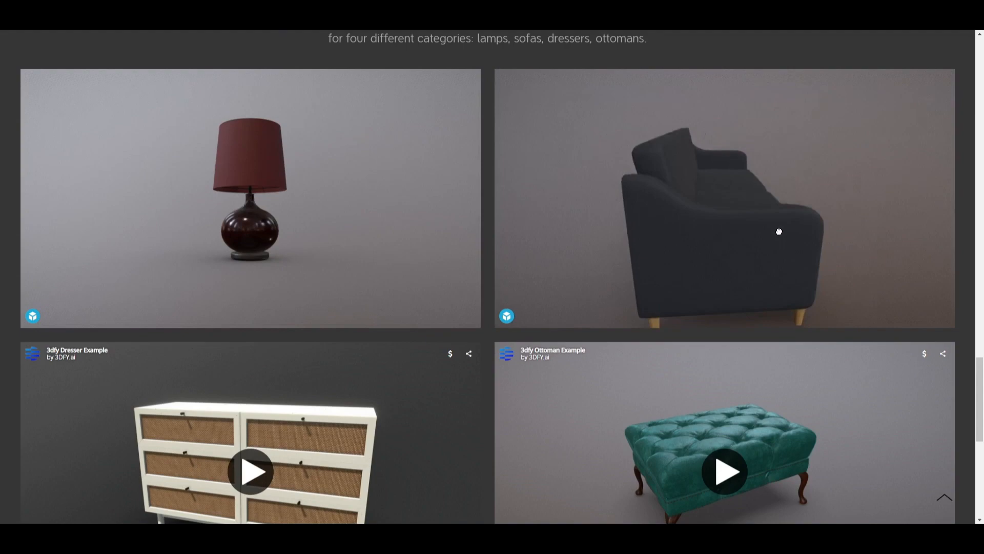
{"action": "left_click_drag", "start_coordinate": [778, 230], "coordinate": [689, 225]}
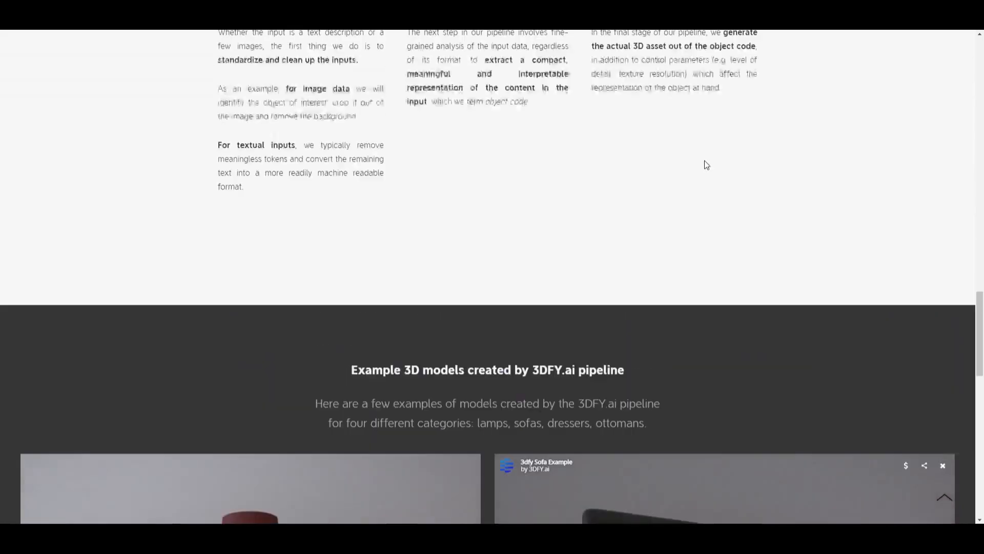
Step: Reach the topology section and slide the comparison to show the 45,000-face quad and 1,000-face triangle swords side by side
{"action": "scroll", "scroll_direction": "down", "scroll_amount": 3}
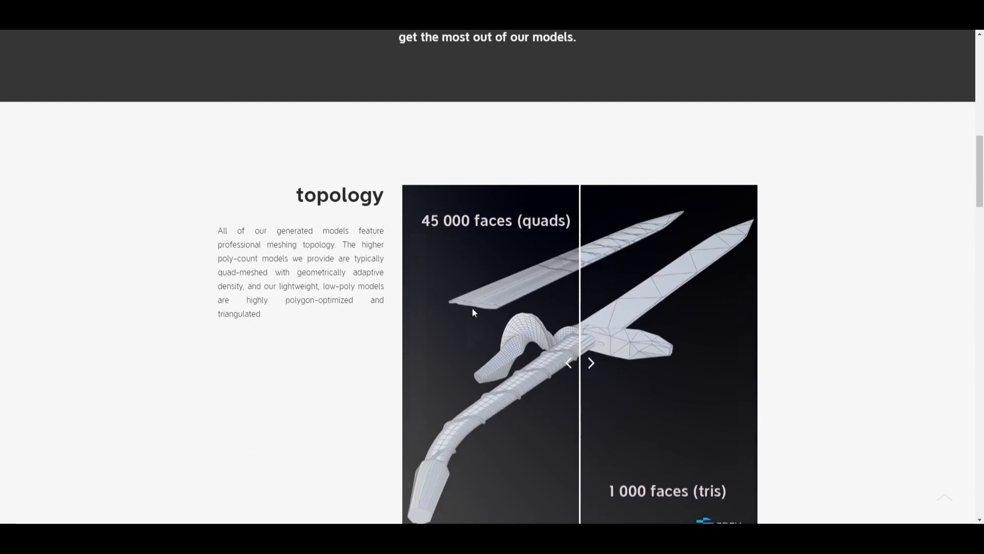
{"action": "scroll", "scroll_direction": "down", "scroll_amount": 3}
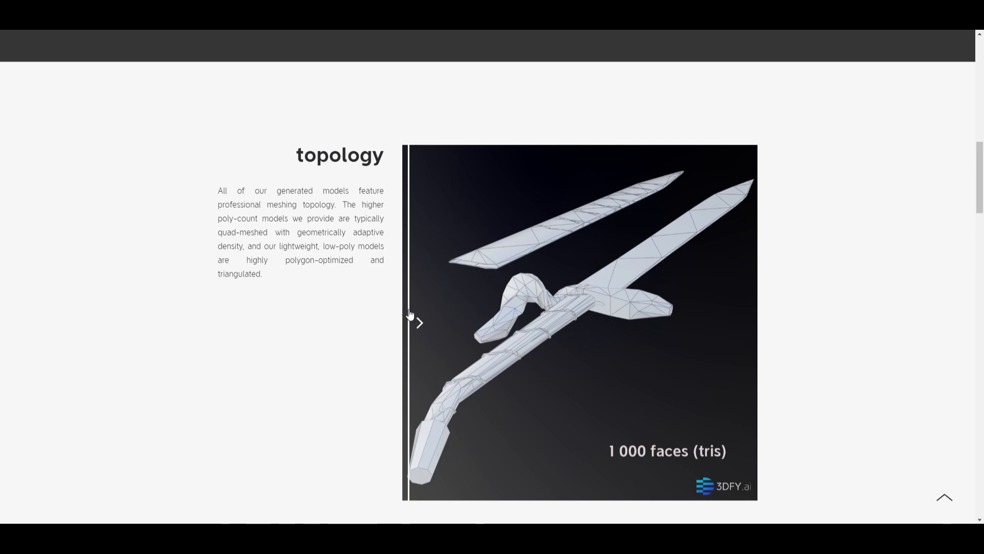
{"action": "mouse_move", "coordinate": [566, 308]}
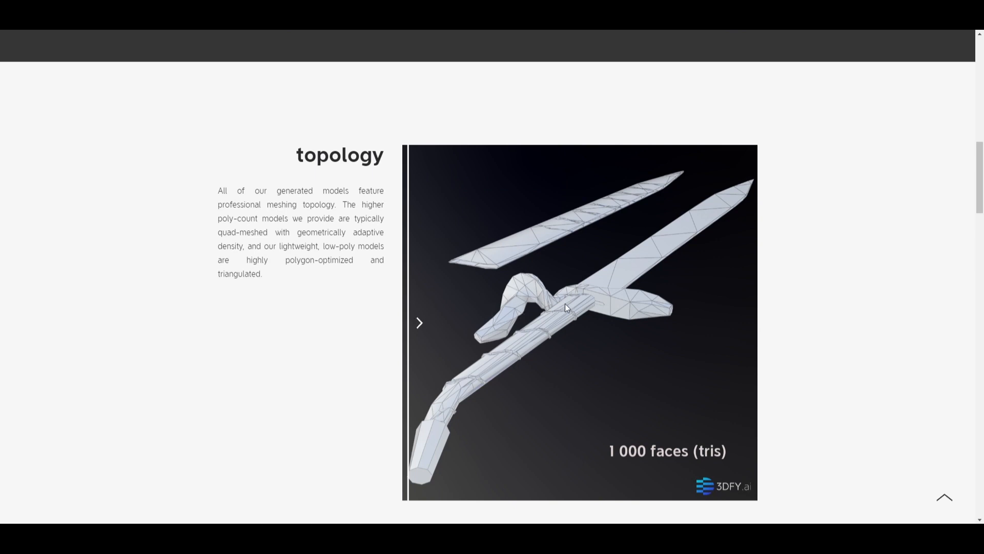
{"action": "mouse_move", "coordinate": [567, 302]}
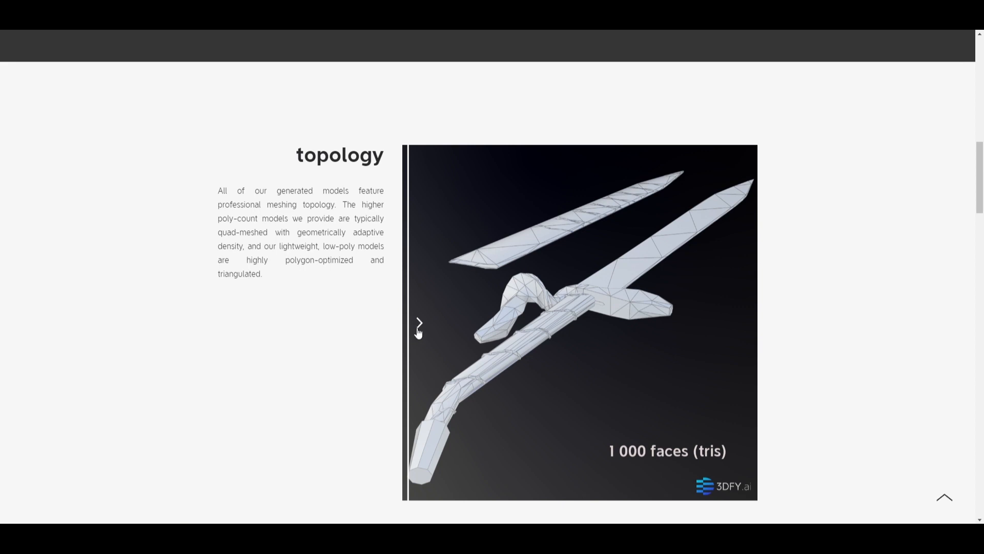
{"action": "mouse_move", "coordinate": [412, 328]}
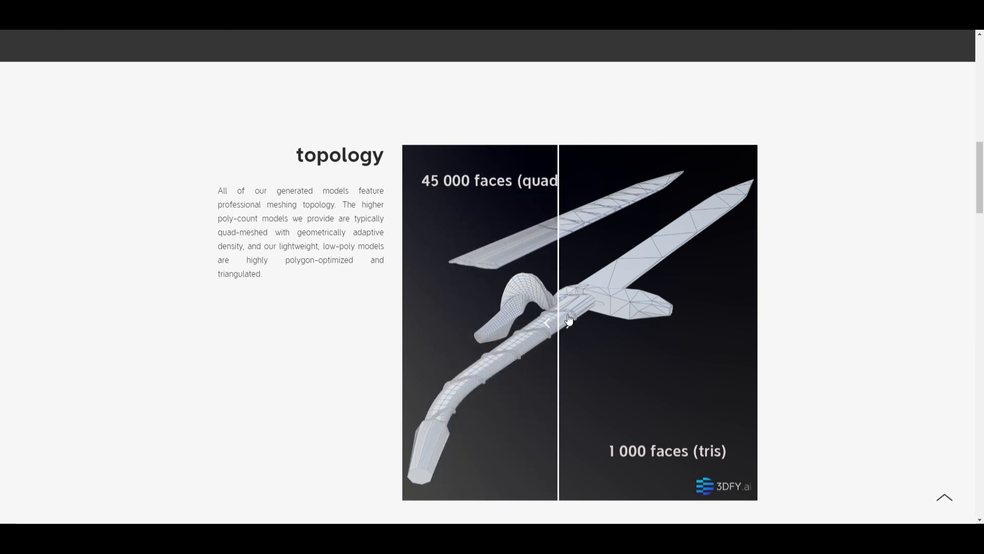
{"action": "left_click_drag", "start_coordinate": [558, 322], "coordinate": [749, 322]}
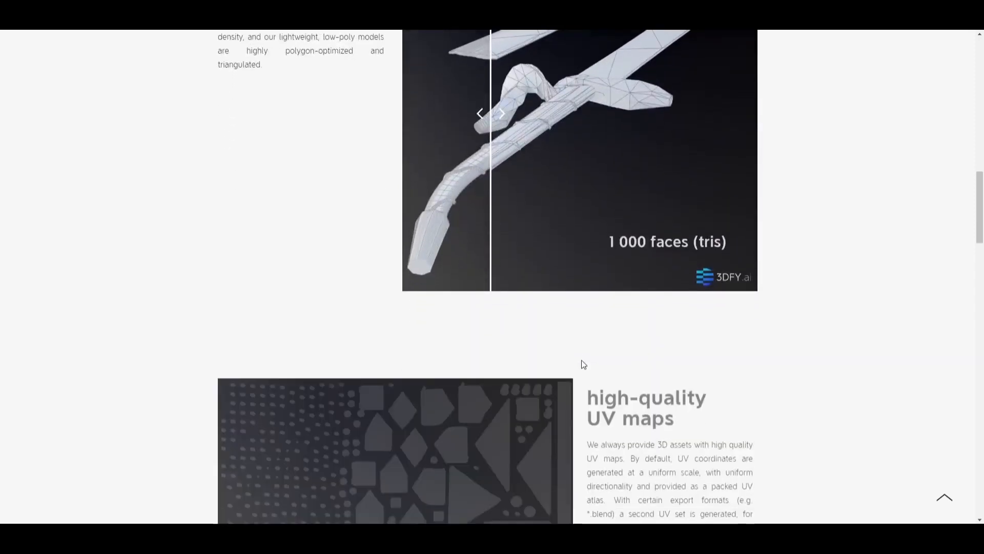
Step: Scroll through the high-quality UV maps, PBR textures and multiple LODs sections of 3D Model Quality
{"action": "scroll", "scroll_direction": "down", "scroll_amount": 3}
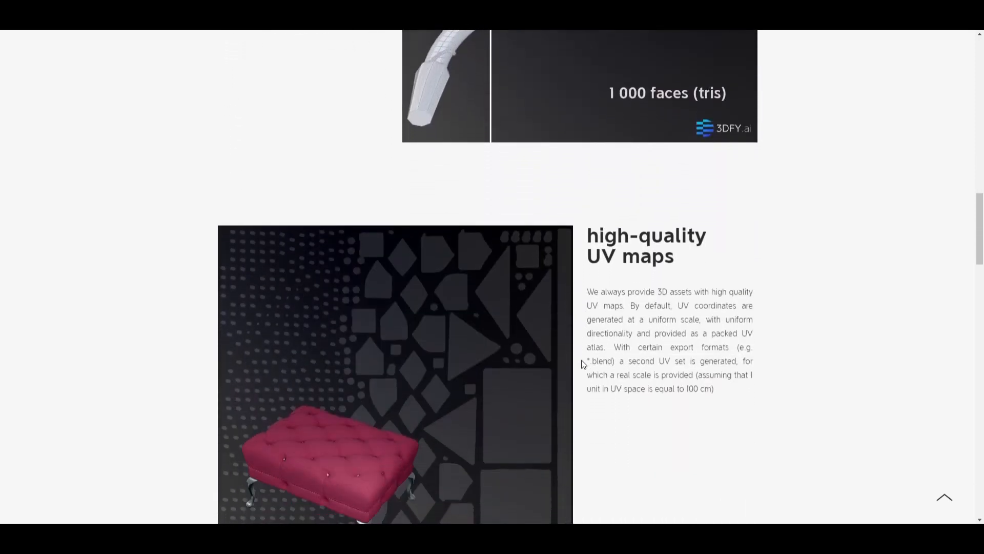
{"action": "scroll", "scroll_direction": "down", "scroll_amount": 3}
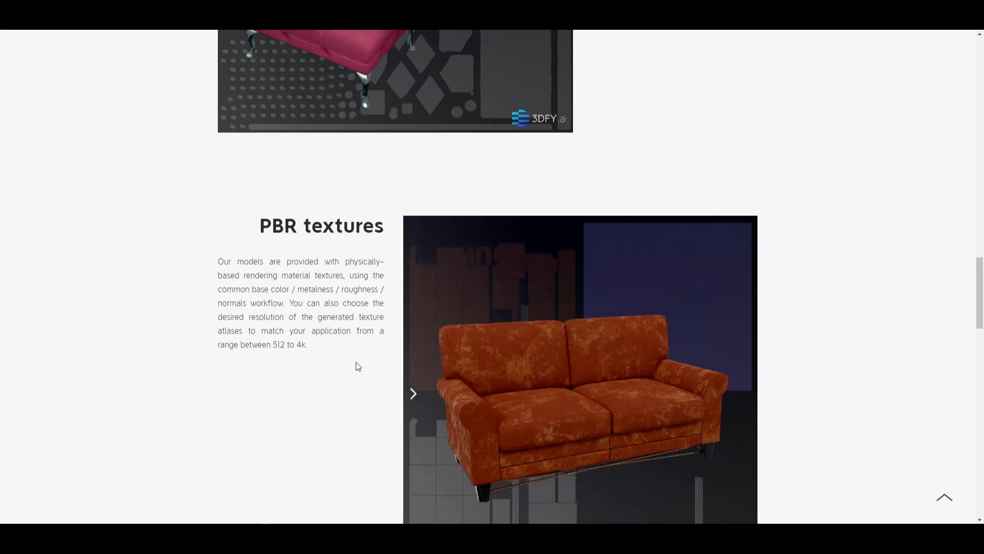
{"action": "scroll", "scroll_direction": "down", "scroll_amount": 3}
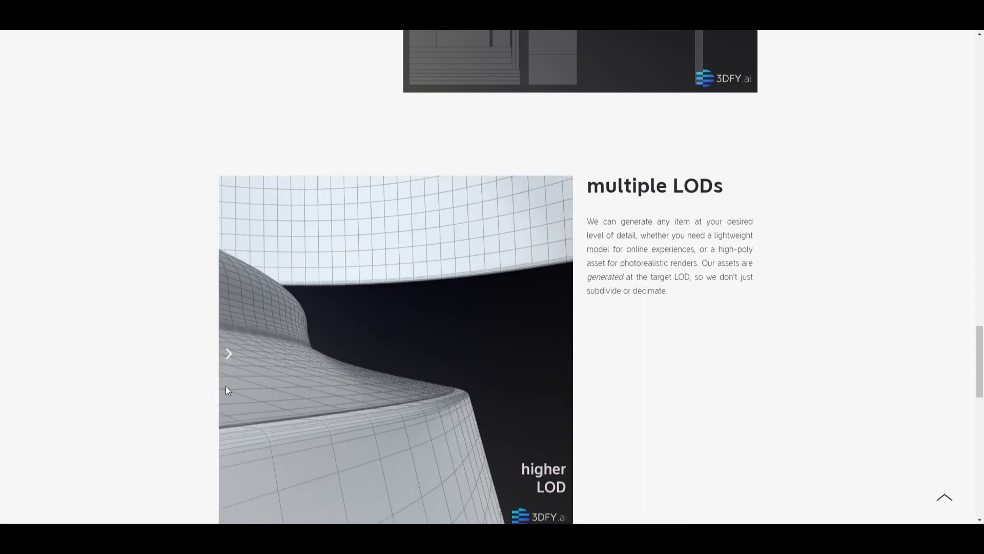
{"action": "mouse_move", "coordinate": [371, 348]}
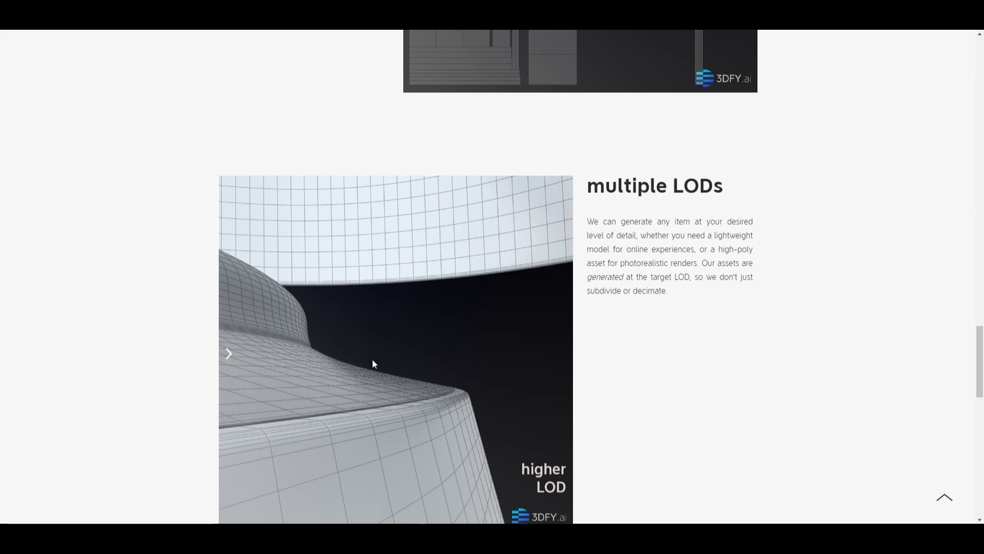
{"action": "scroll", "scroll_direction": "down", "scroll_amount": 3}
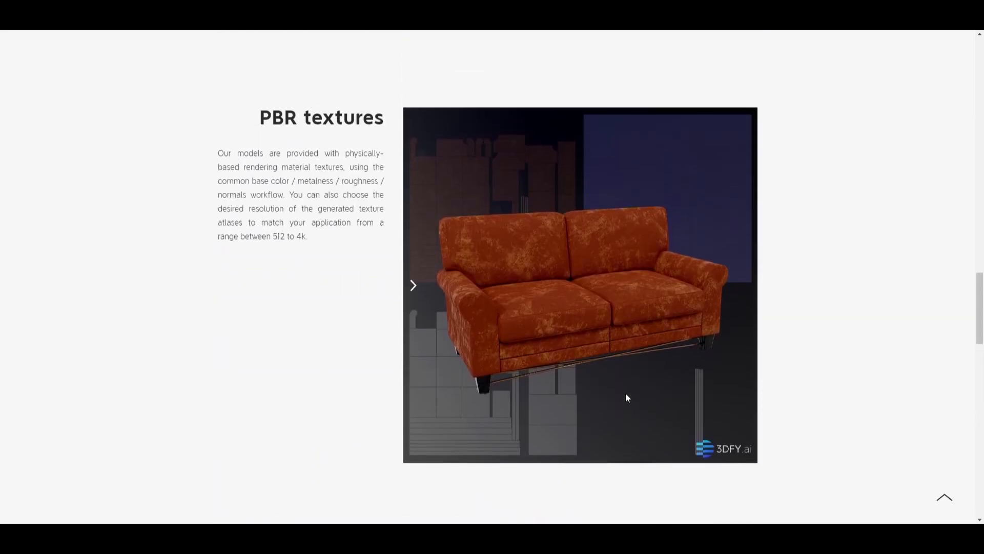
{"action": "scroll", "scroll_direction": "down", "scroll_amount": 3}
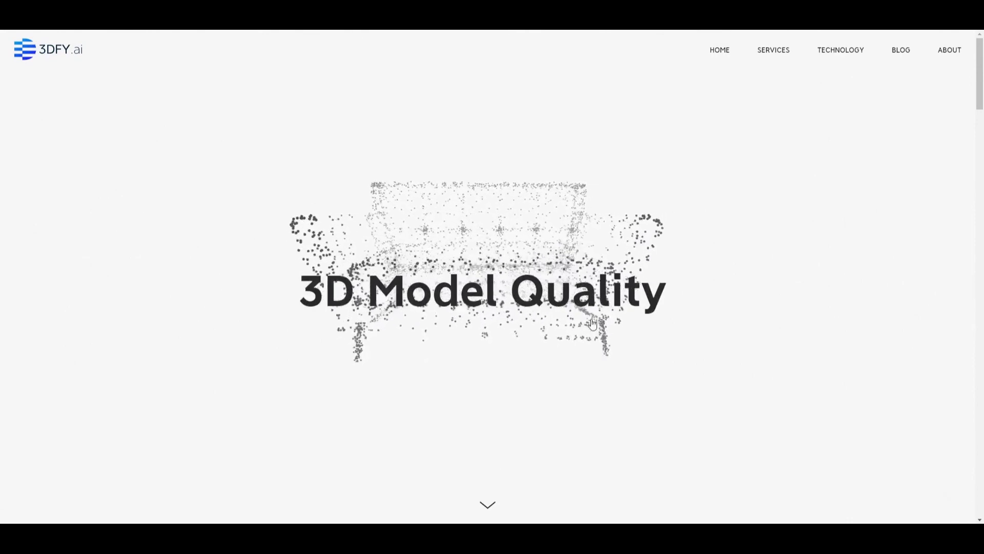
{"action": "scroll", "scroll_direction": "down", "scroll_amount": 3}
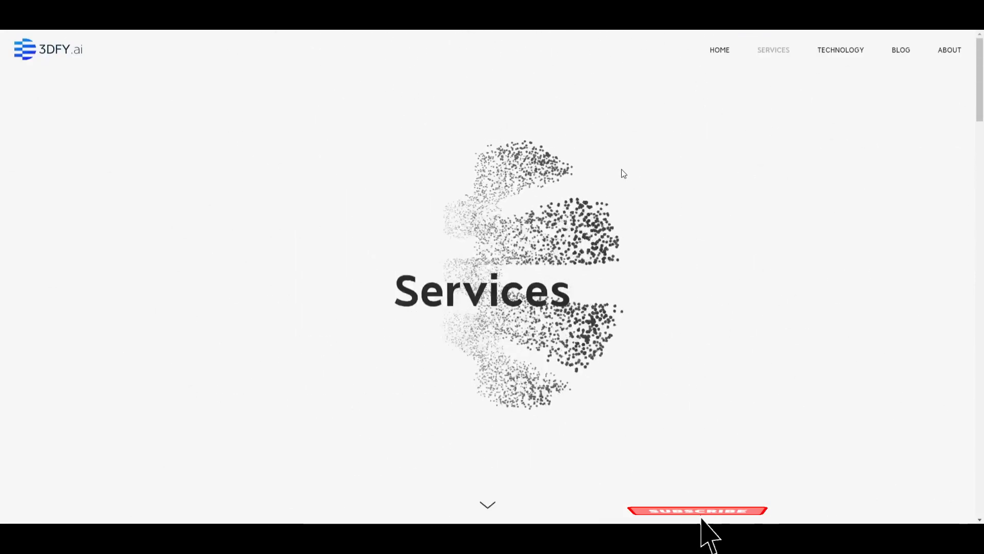
Step: Return HOME from Services and scroll through the 3DFY Prompt waitlist signup to the 'Everything 3D, Now.' hero
{"action": "left_click", "coordinate": [697, 511]}
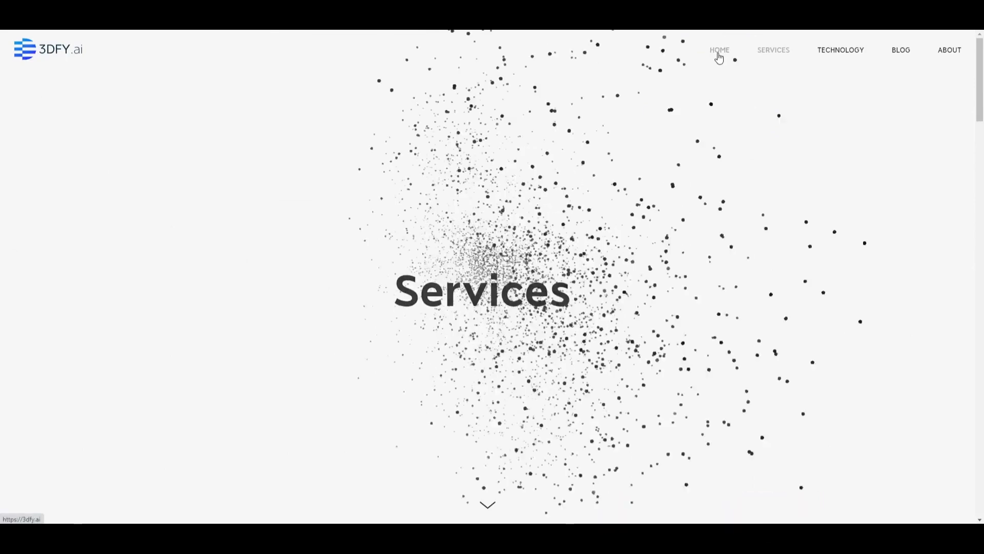
{"action": "left_click", "coordinate": [720, 51]}
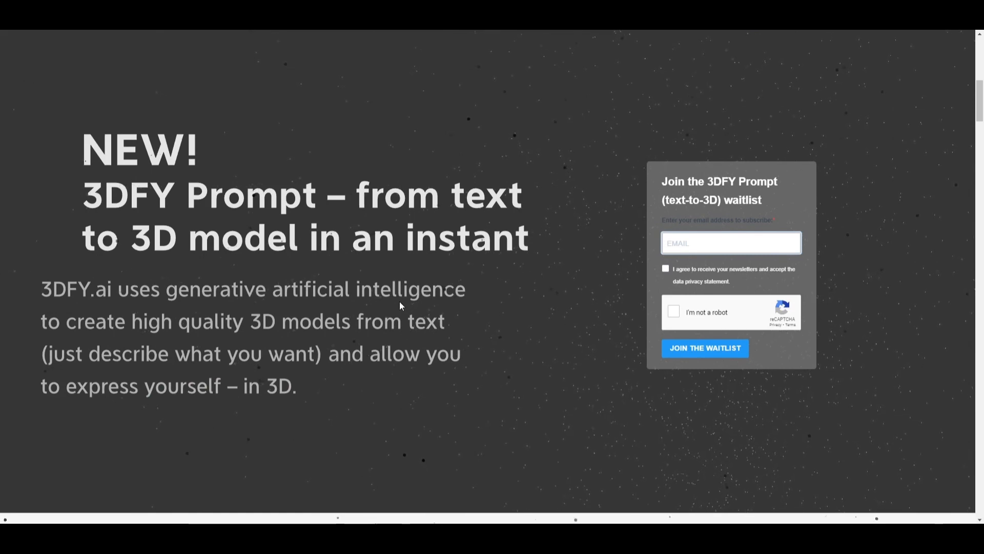
{"action": "left_click", "coordinate": [731, 243]}
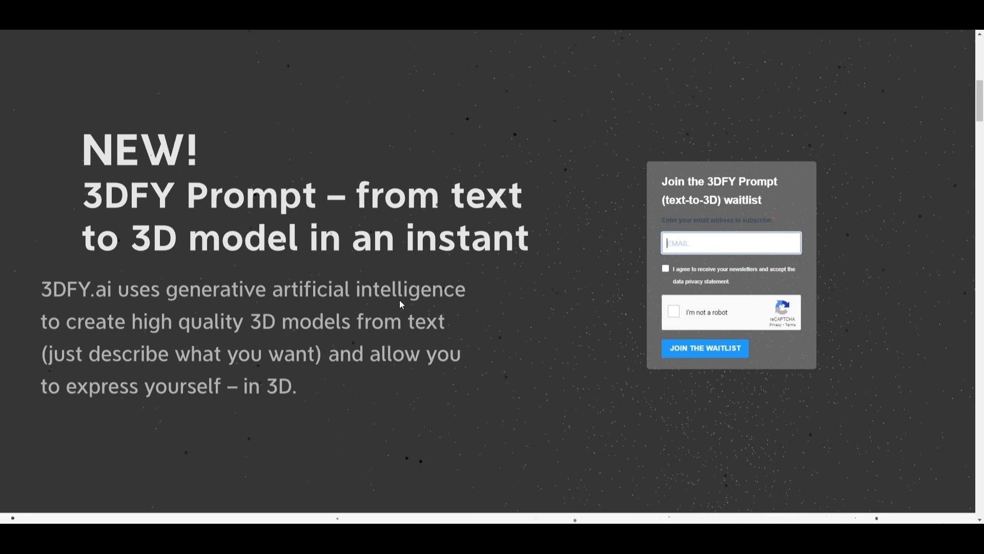
{"action": "scroll", "scroll_direction": "down", "scroll_amount": 3}
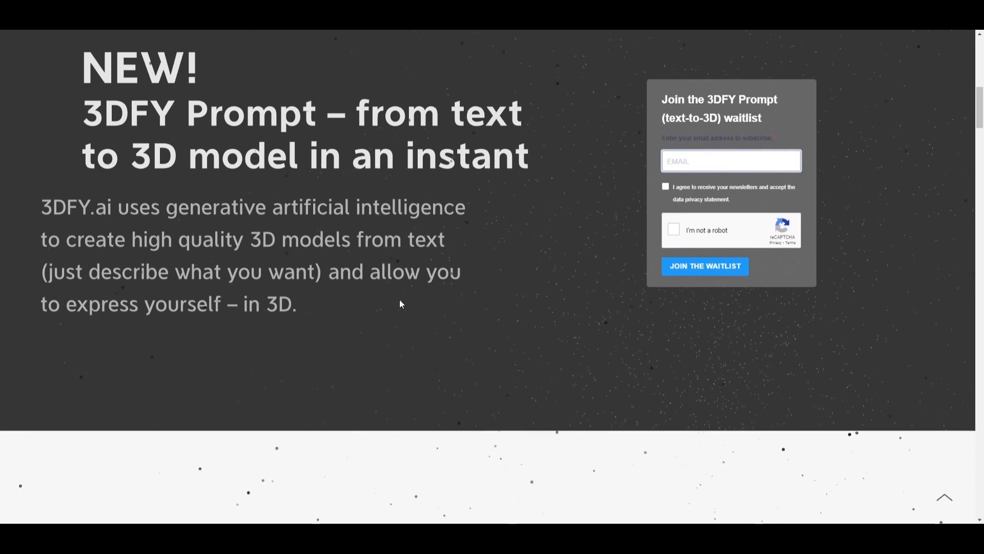
{"action": "scroll", "scroll_direction": "down", "scroll_amount": 3}
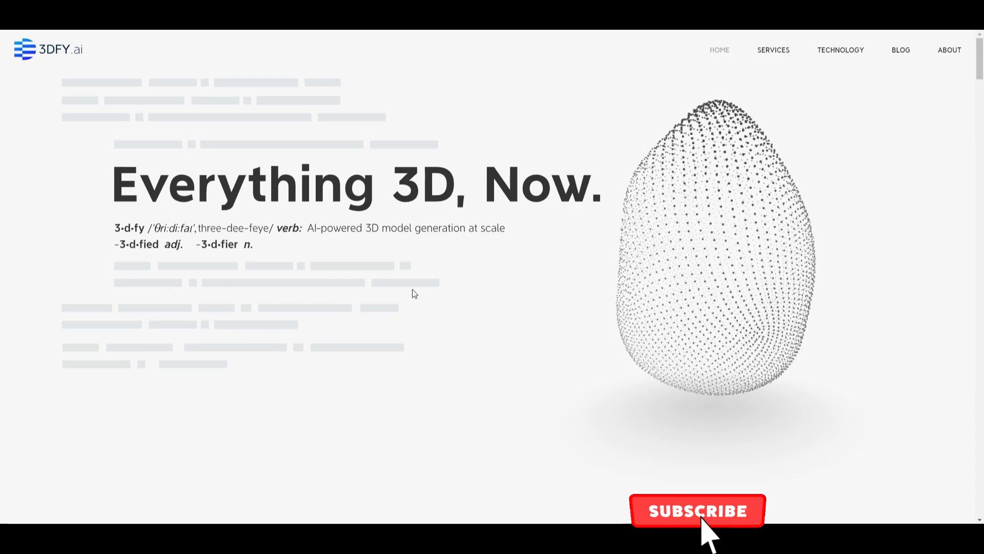
{"action": "left_click", "coordinate": [698, 511]}
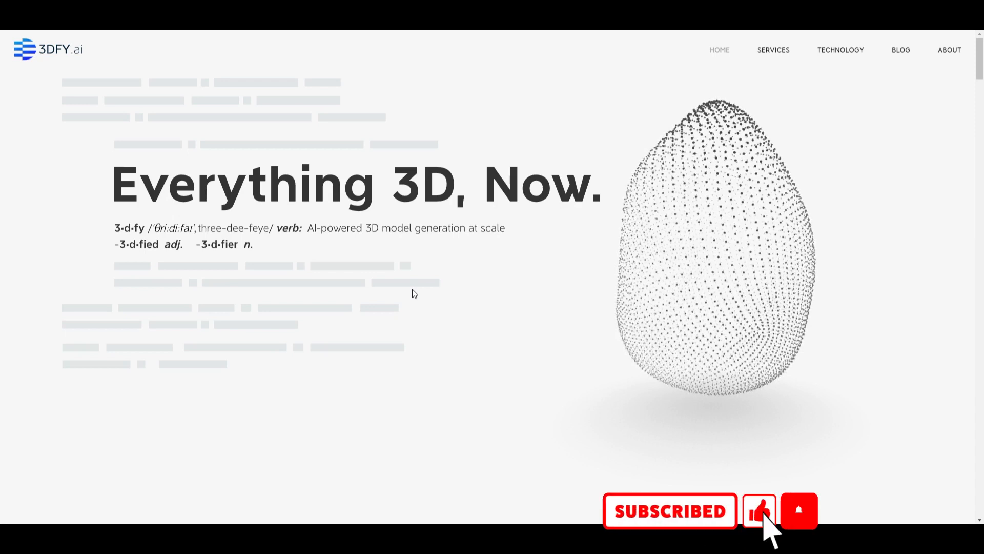